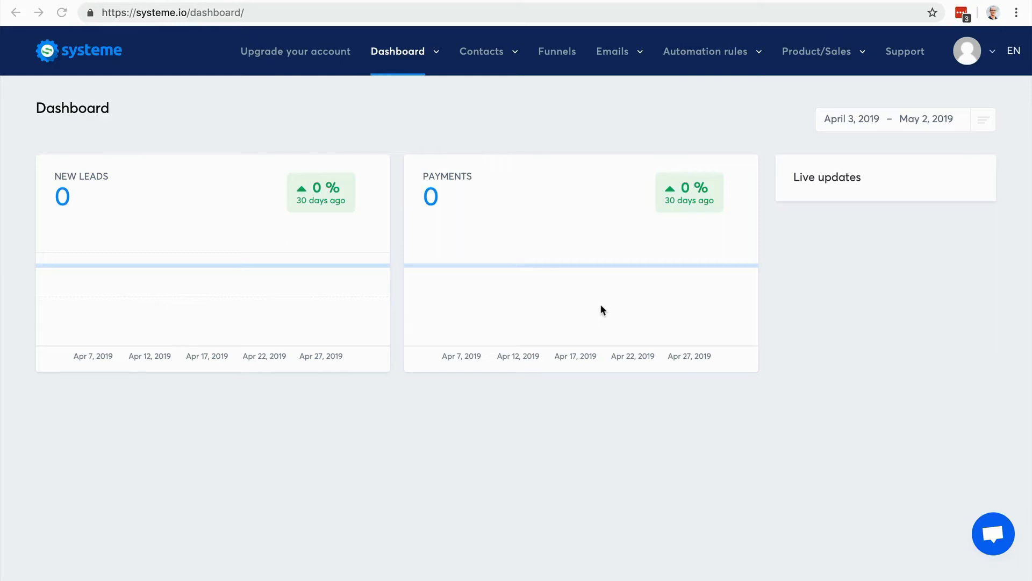
pyautogui.moveTo(397, 155)
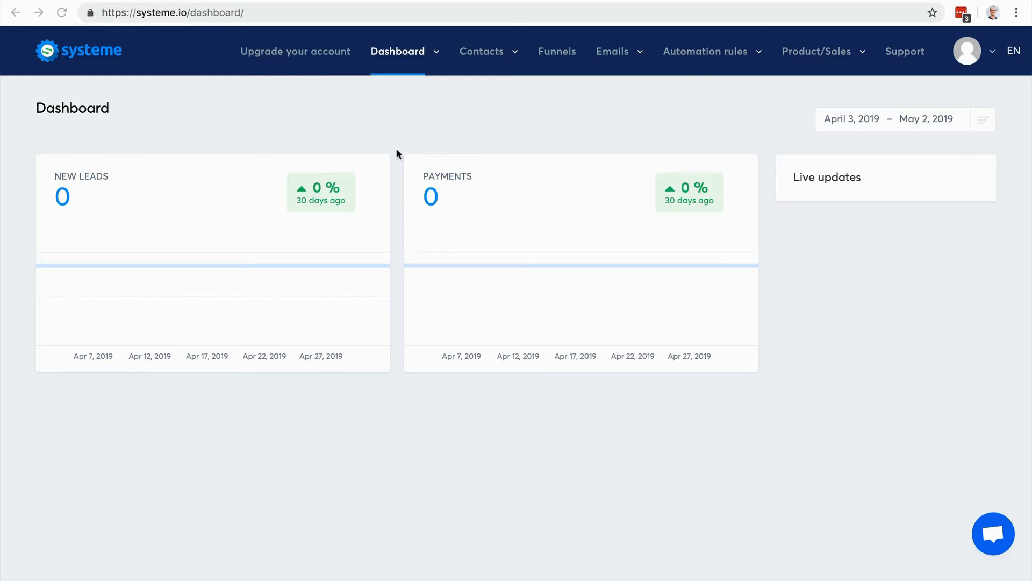
pyautogui.moveTo(121, 129)
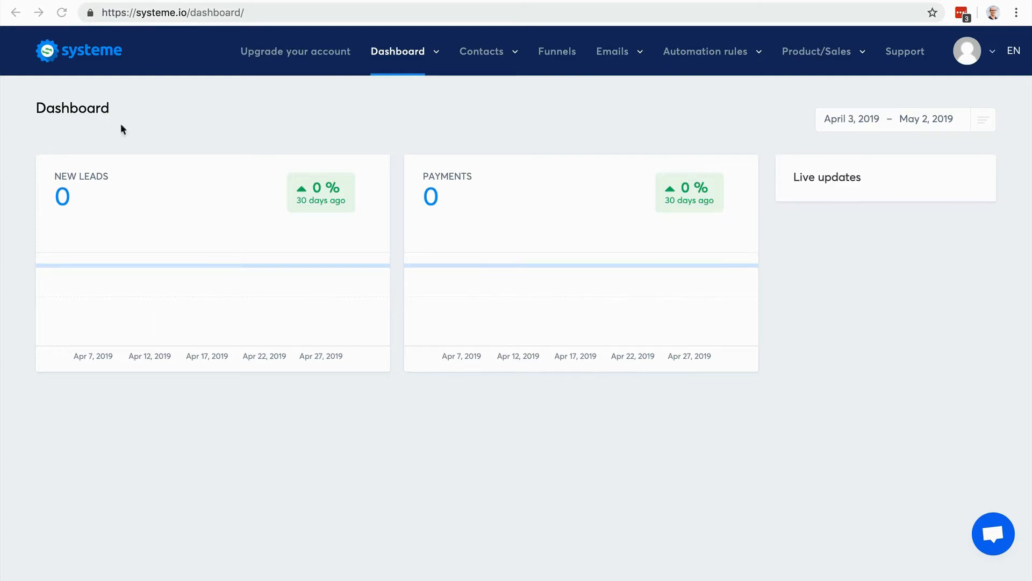
pyautogui.moveTo(369, 218)
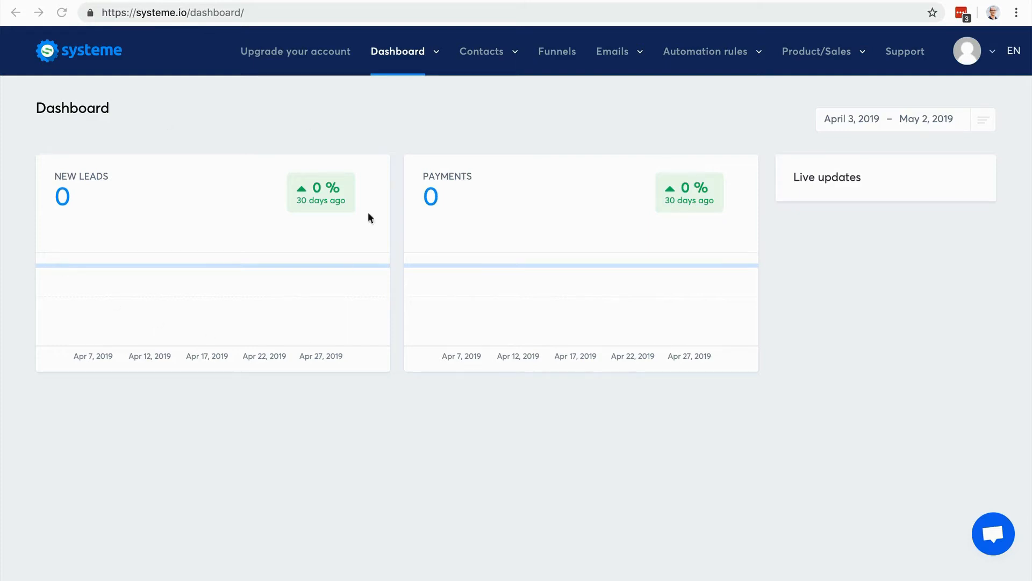
pyautogui.moveTo(417, 118)
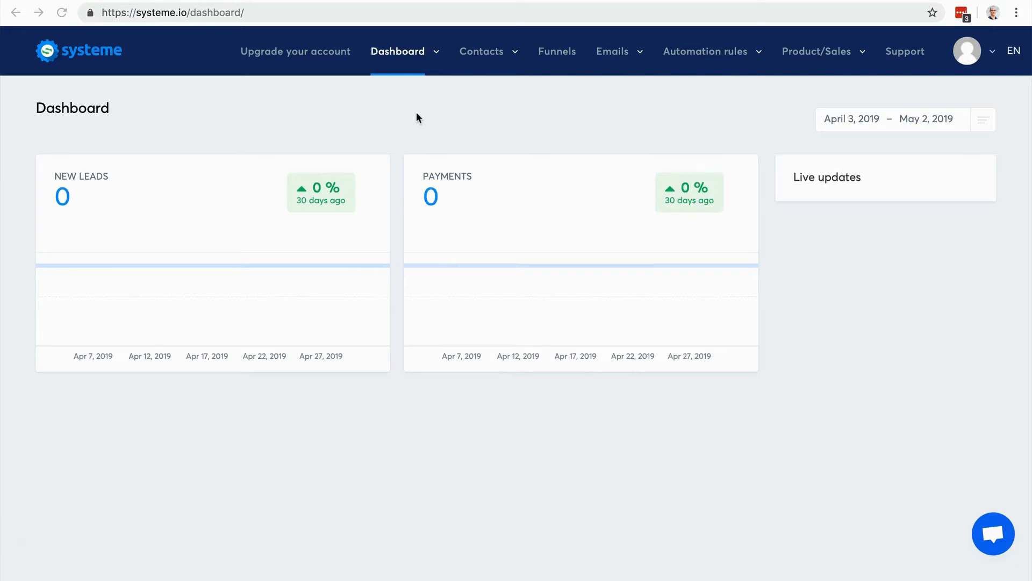
pyautogui.moveTo(404, 52)
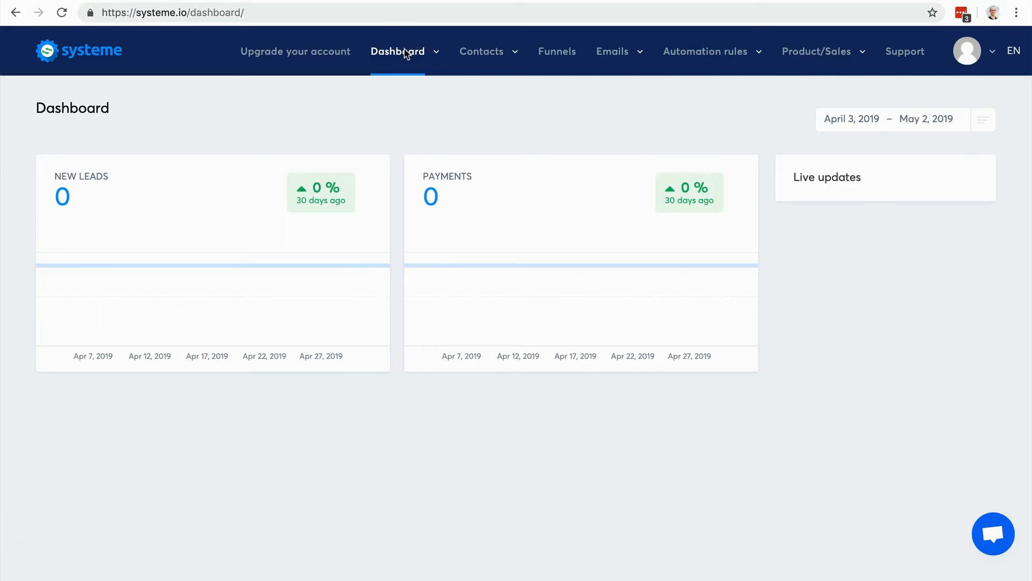
# Reveal the Emails menu items: Newsletter, Campaigns and Statistics
pyautogui.click(397, 52)
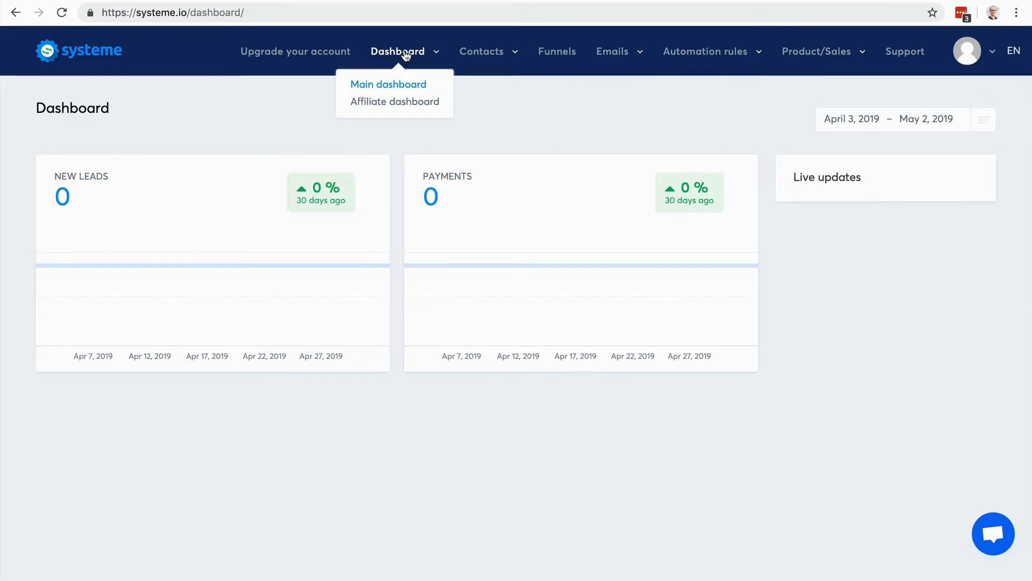
pyautogui.moveTo(394, 101)
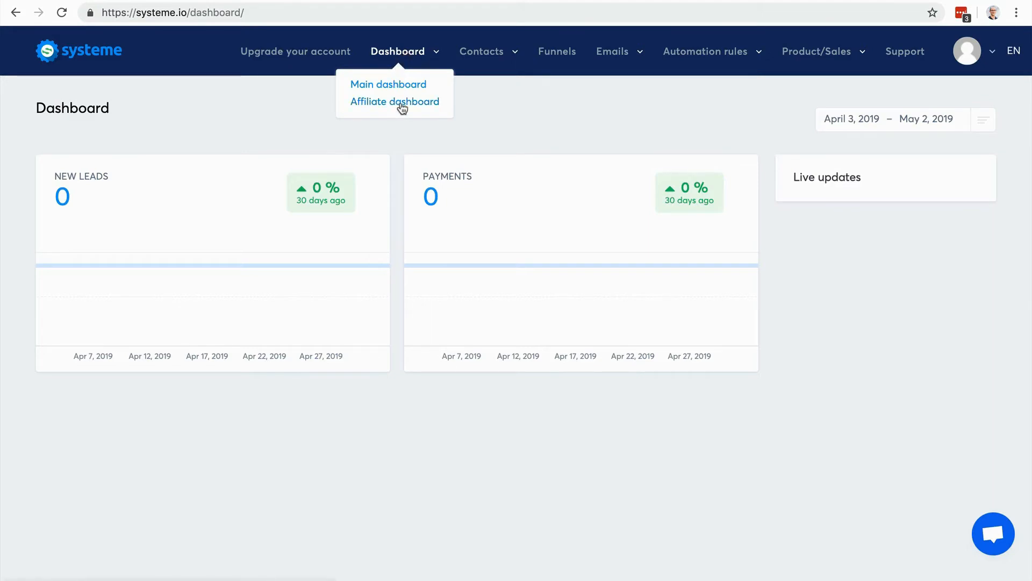
pyautogui.moveTo(410, 106)
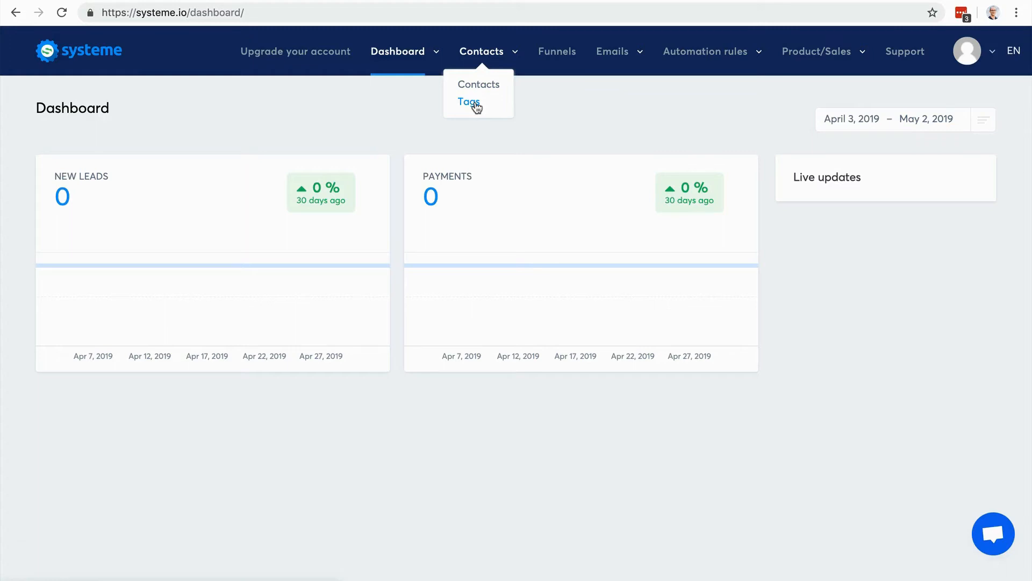
pyautogui.moveTo(534, 104)
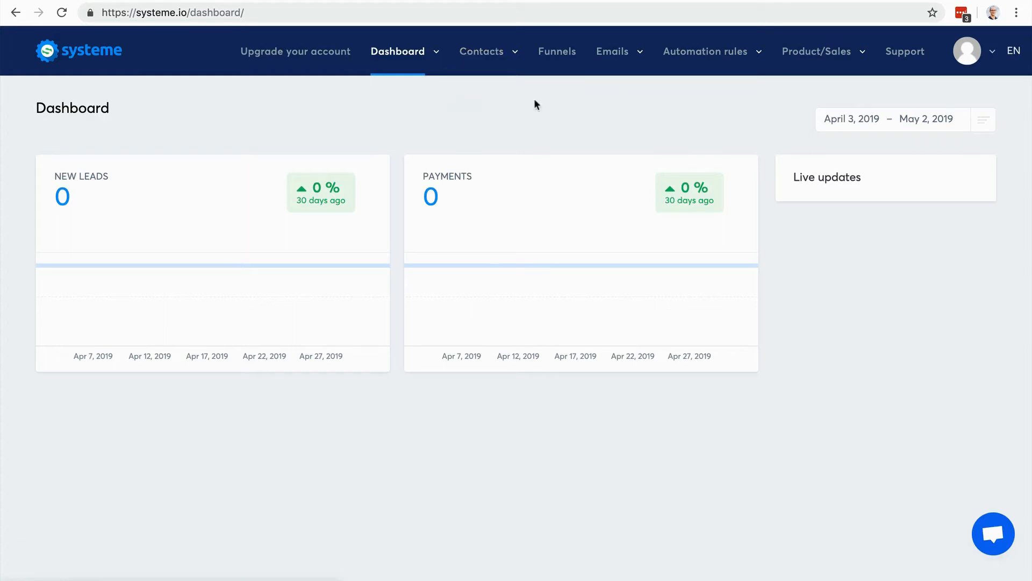
pyautogui.moveTo(557, 52)
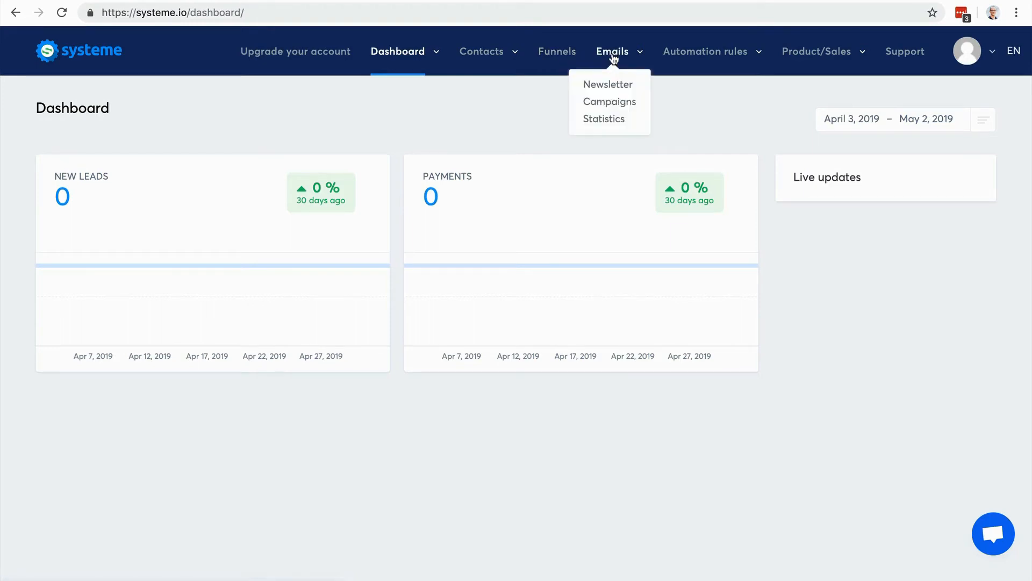
pyautogui.moveTo(557, 52)
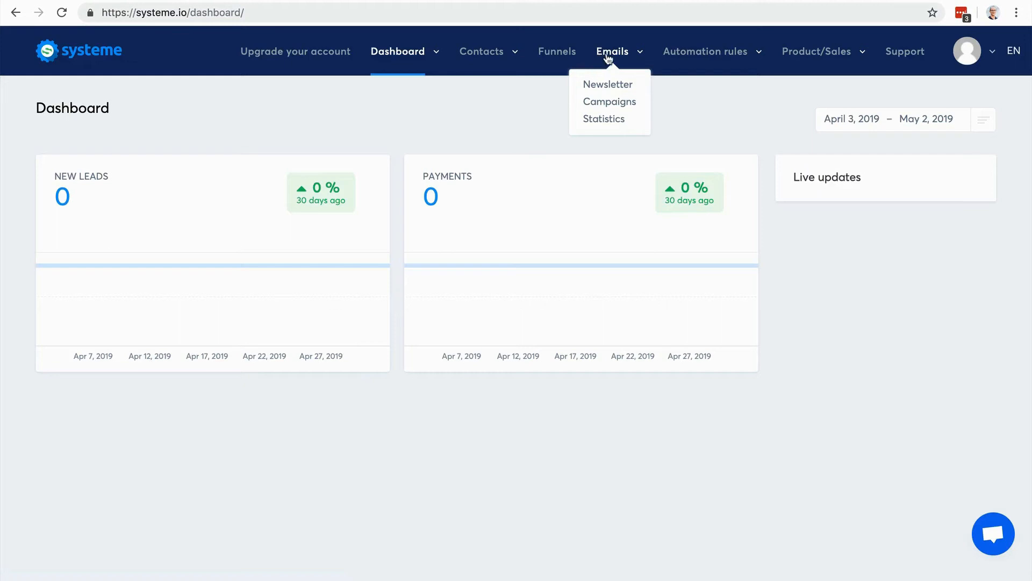
pyautogui.moveTo(608, 84)
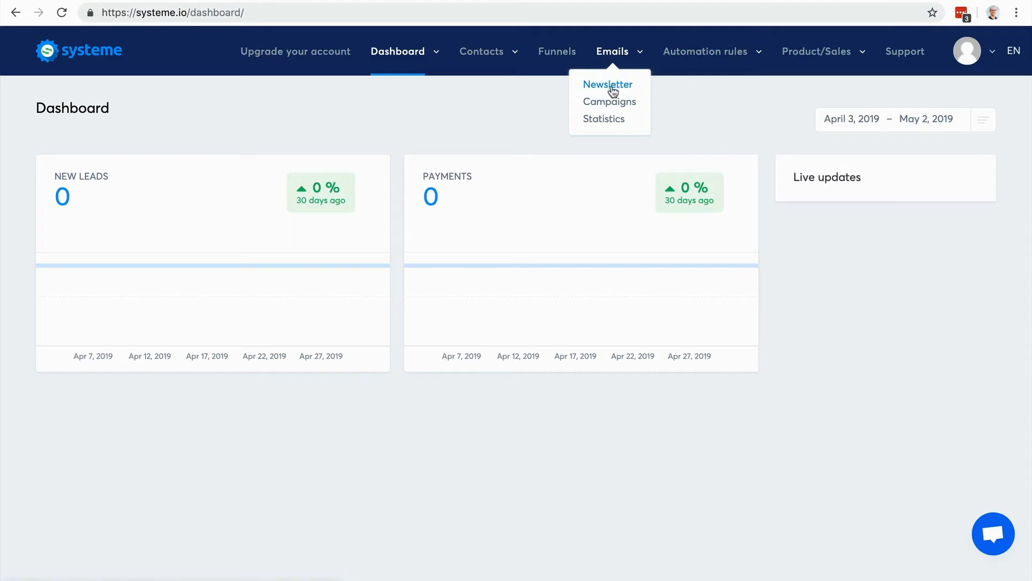
pyautogui.moveTo(609, 102)
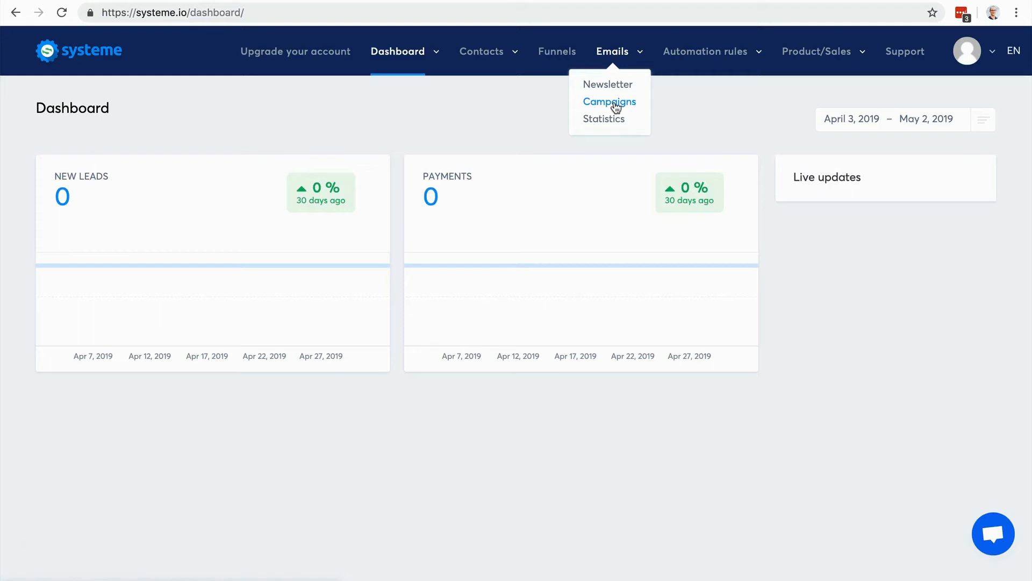
pyautogui.moveTo(604, 120)
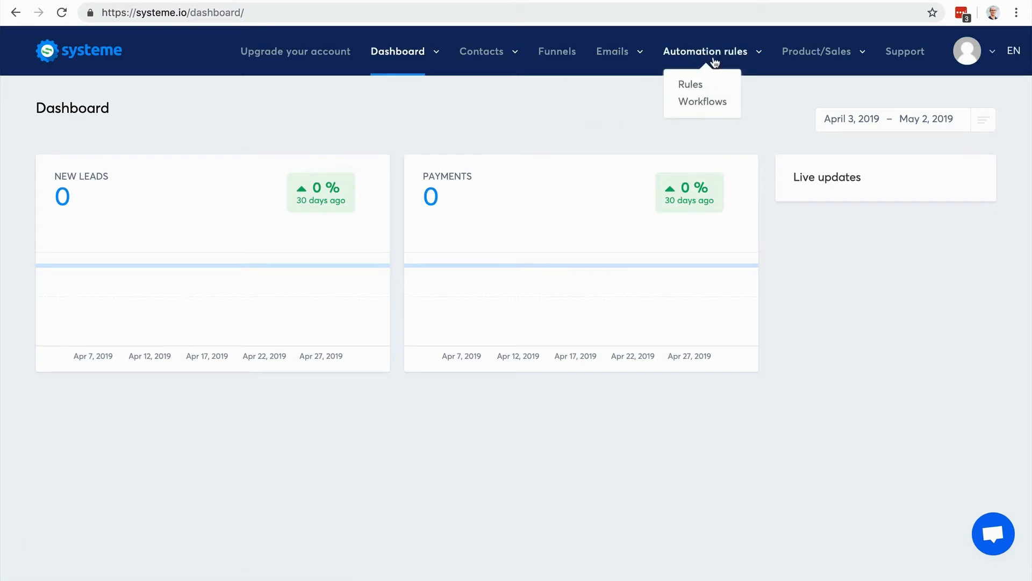
pyautogui.moveTo(690, 89)
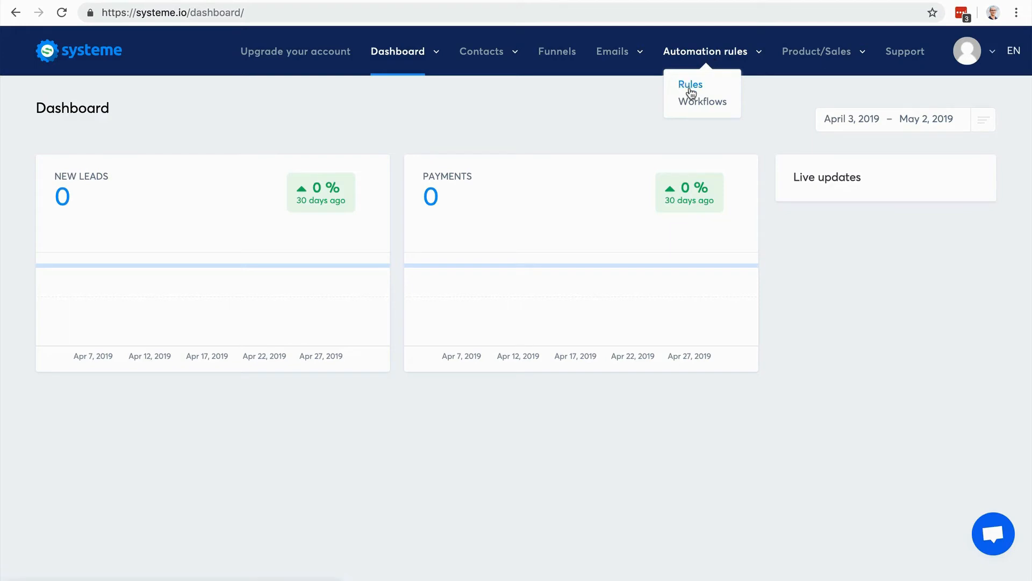
pyautogui.moveTo(697, 104)
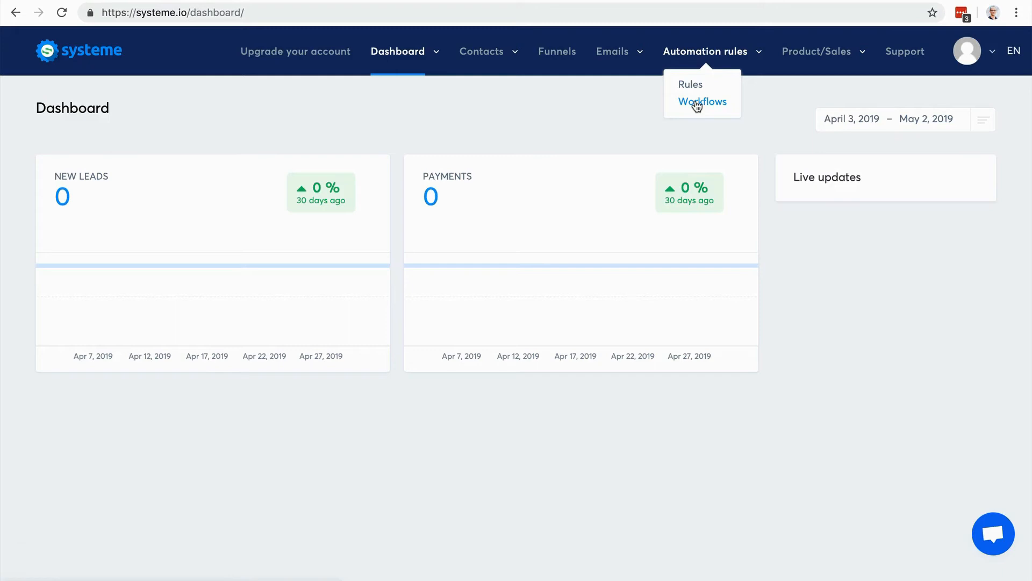
pyautogui.moveTo(785, 53)
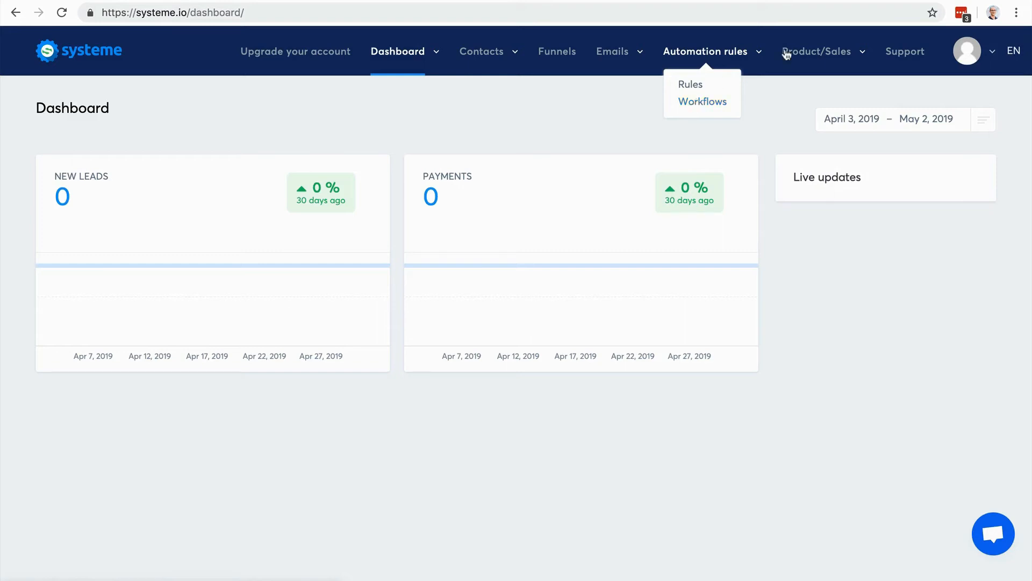
# Open the Automation rules dropdown showing Rules and Workflows
pyautogui.click(819, 51)
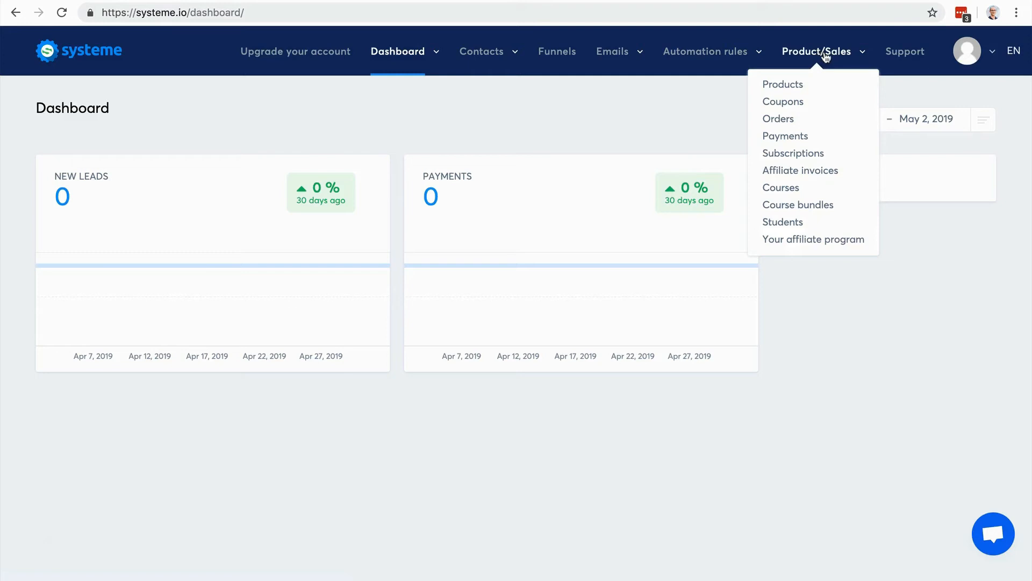
pyautogui.moveTo(783, 85)
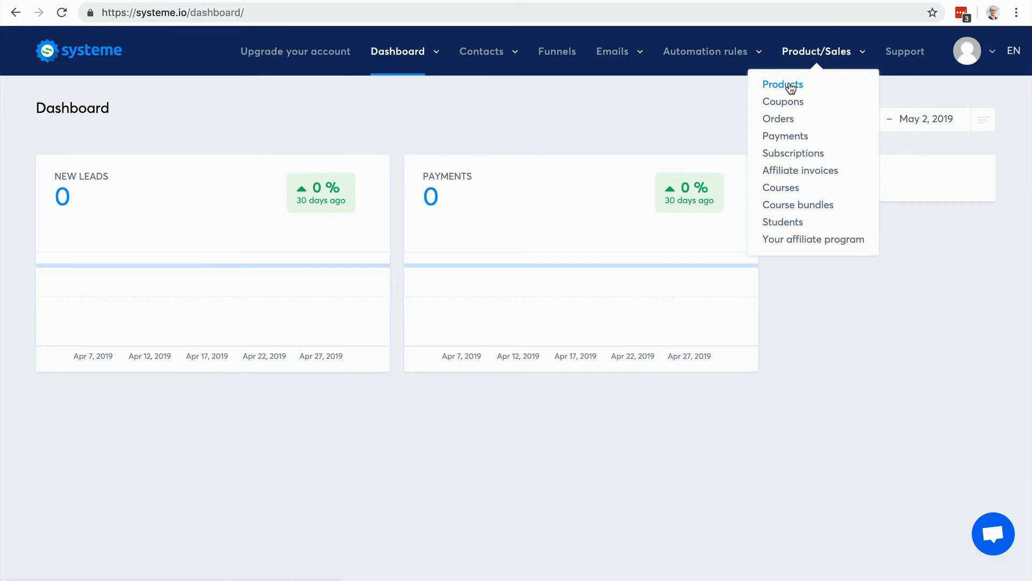
pyautogui.moveTo(783, 101)
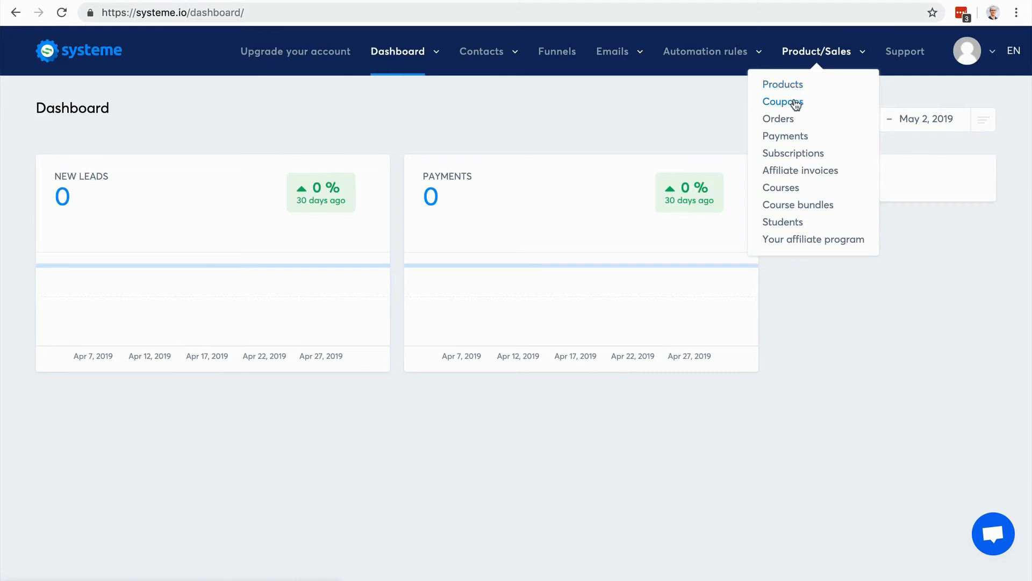
pyautogui.moveTo(778, 118)
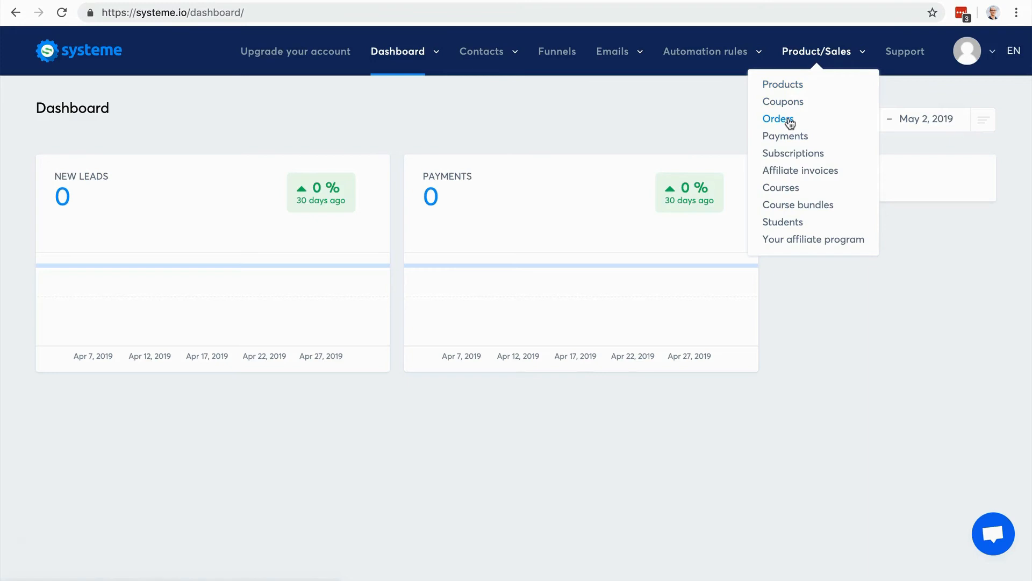
pyautogui.moveTo(785, 138)
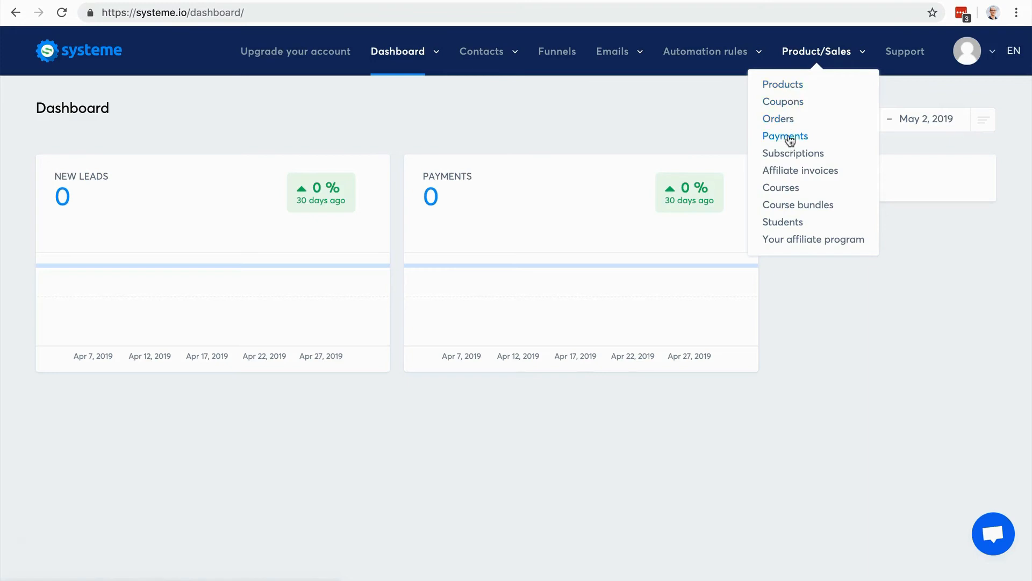
pyautogui.moveTo(793, 152)
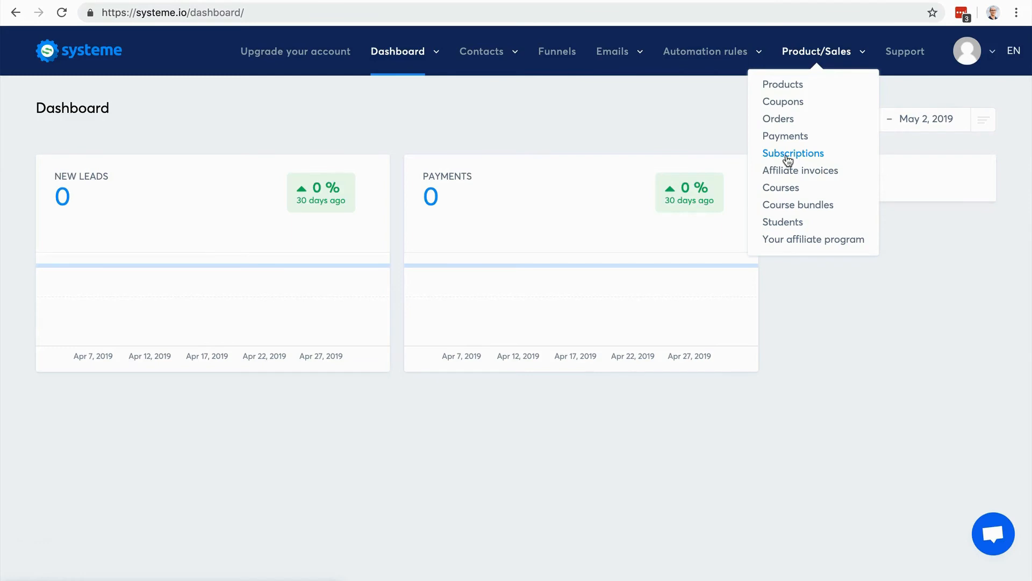
pyautogui.moveTo(800, 171)
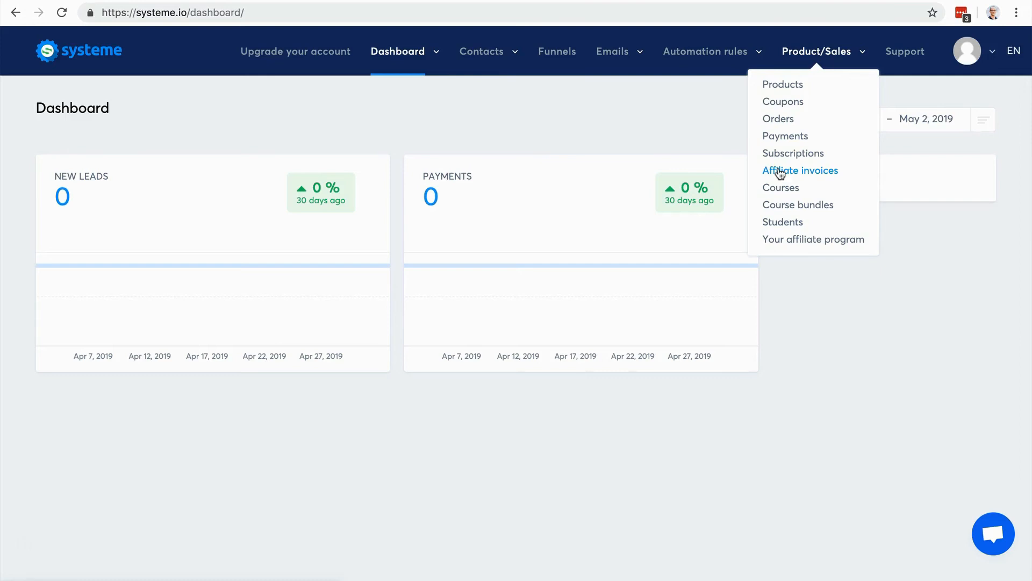
pyautogui.moveTo(781, 187)
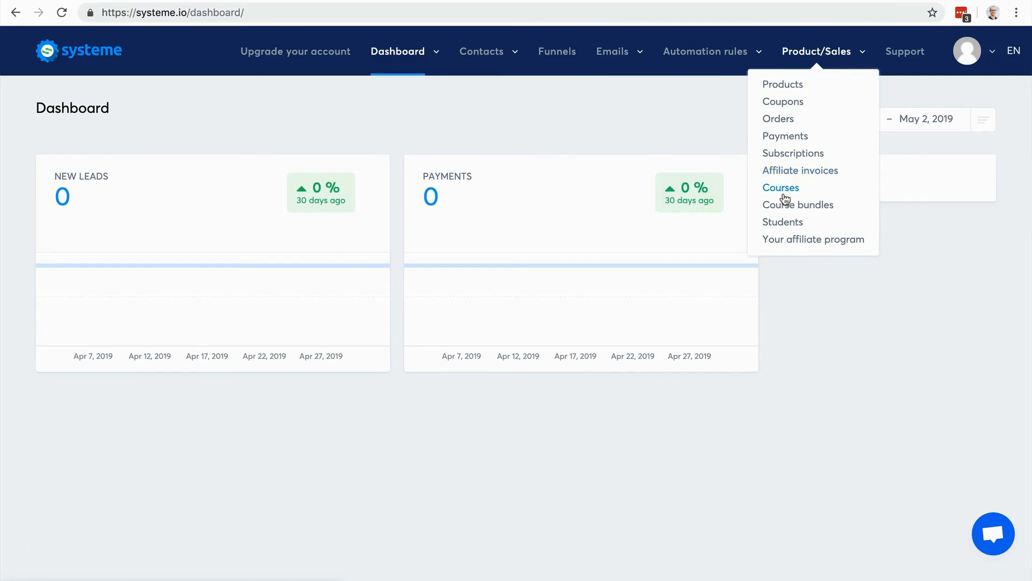
pyautogui.moveTo(798, 205)
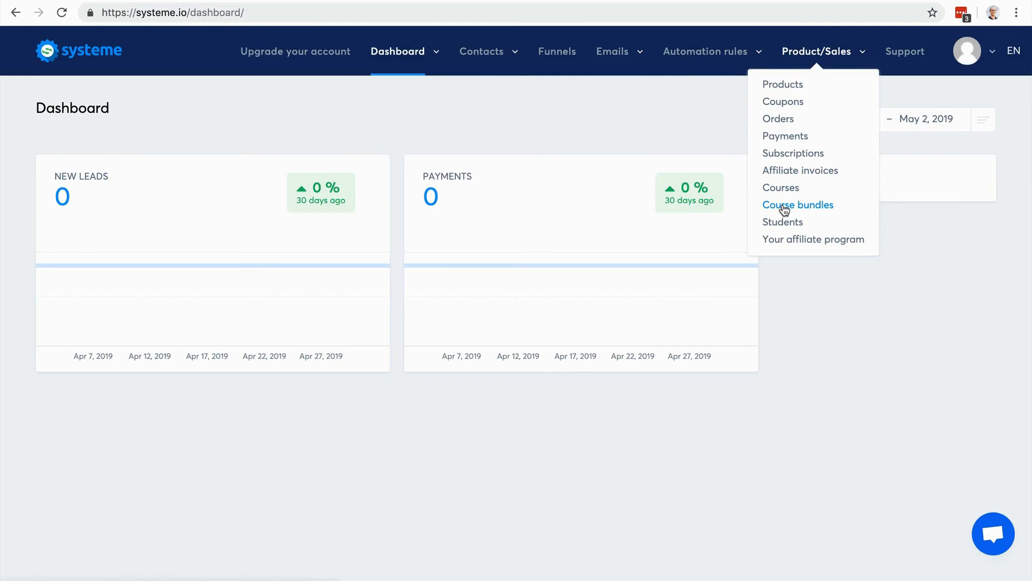
pyautogui.moveTo(784, 222)
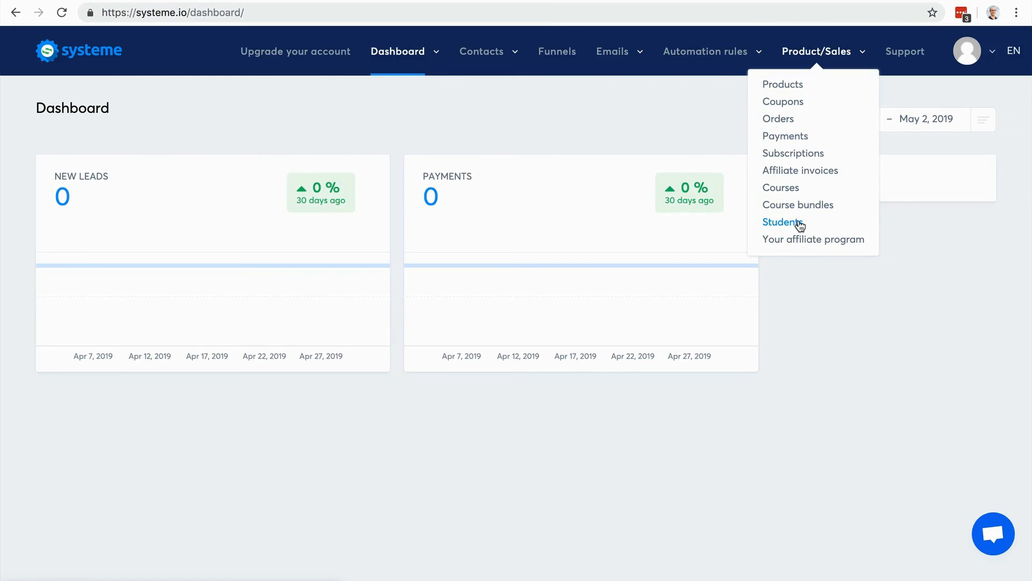
pyautogui.moveTo(813, 238)
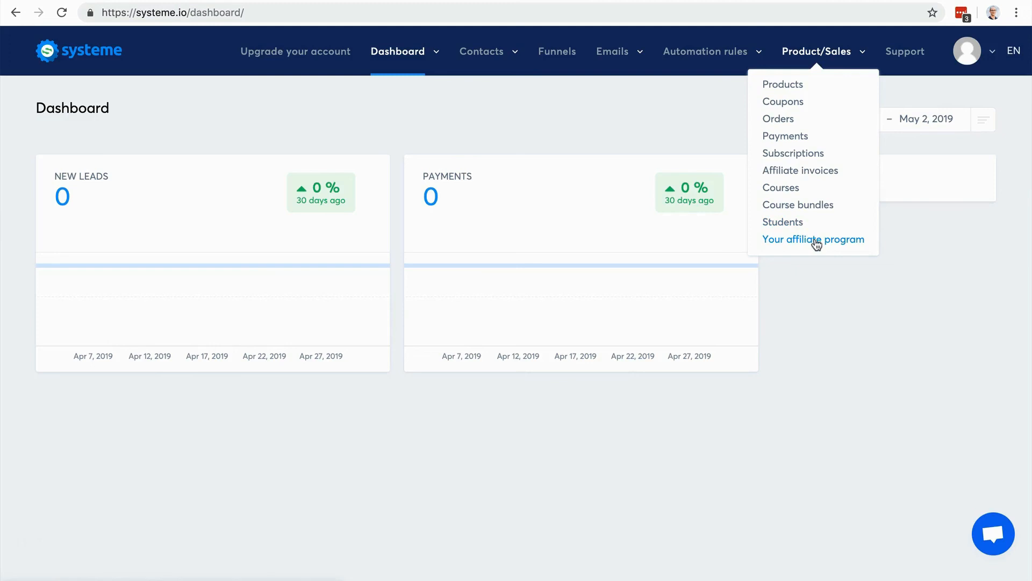
pyautogui.moveTo(868, 237)
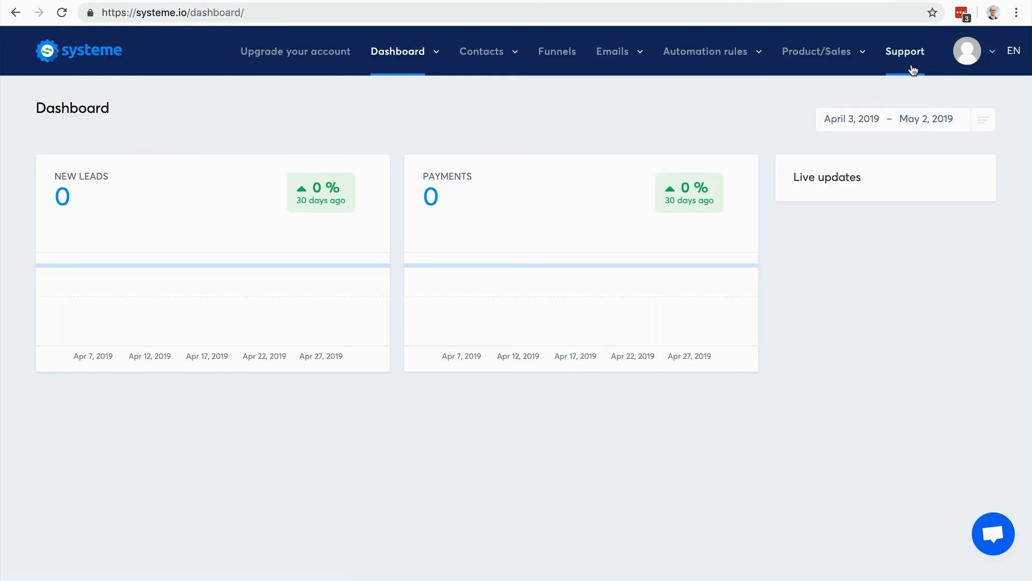
pyautogui.moveTo(907, 63)
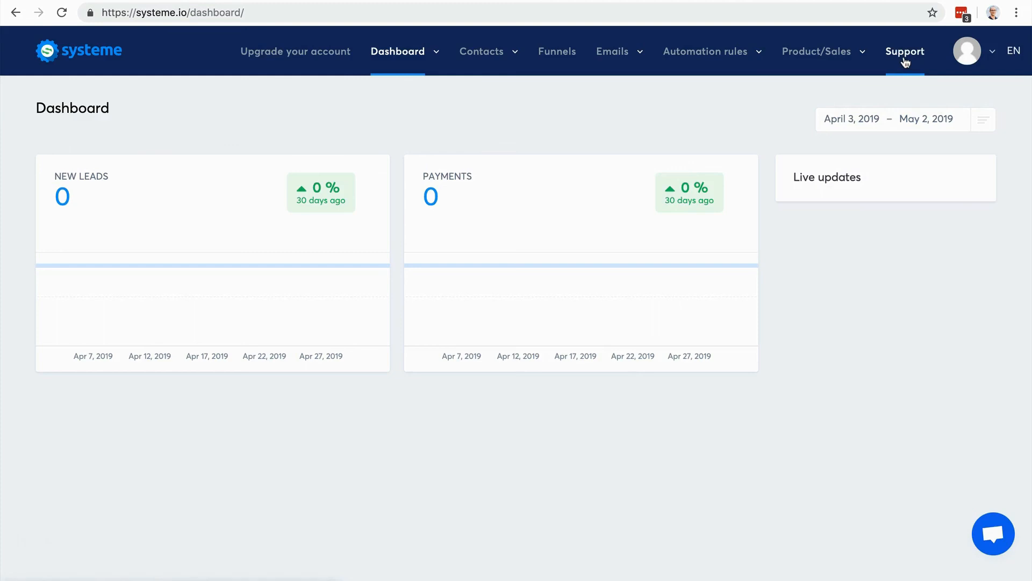
pyautogui.moveTo(993, 534)
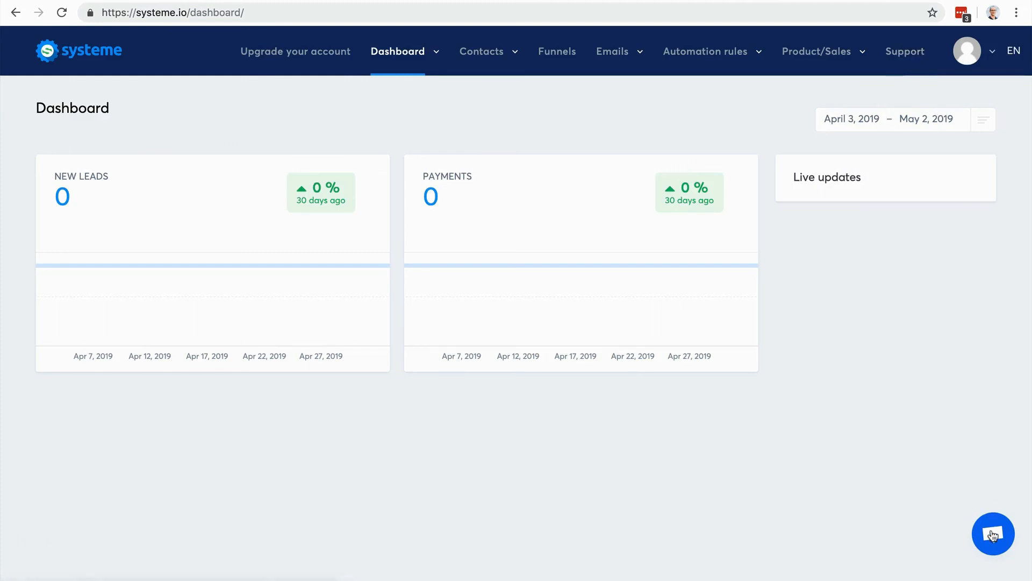
pyautogui.moveTo(915, 393)
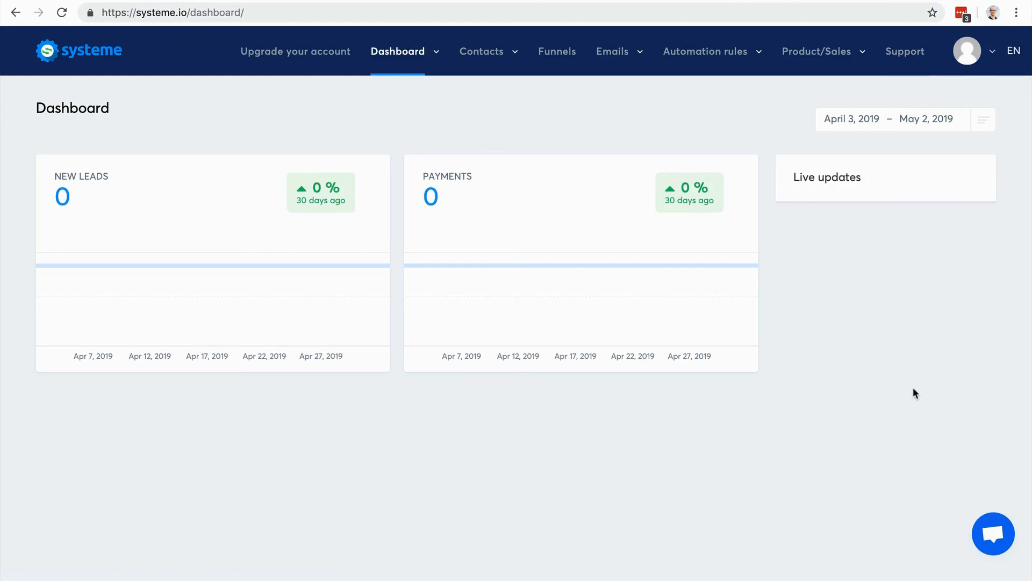